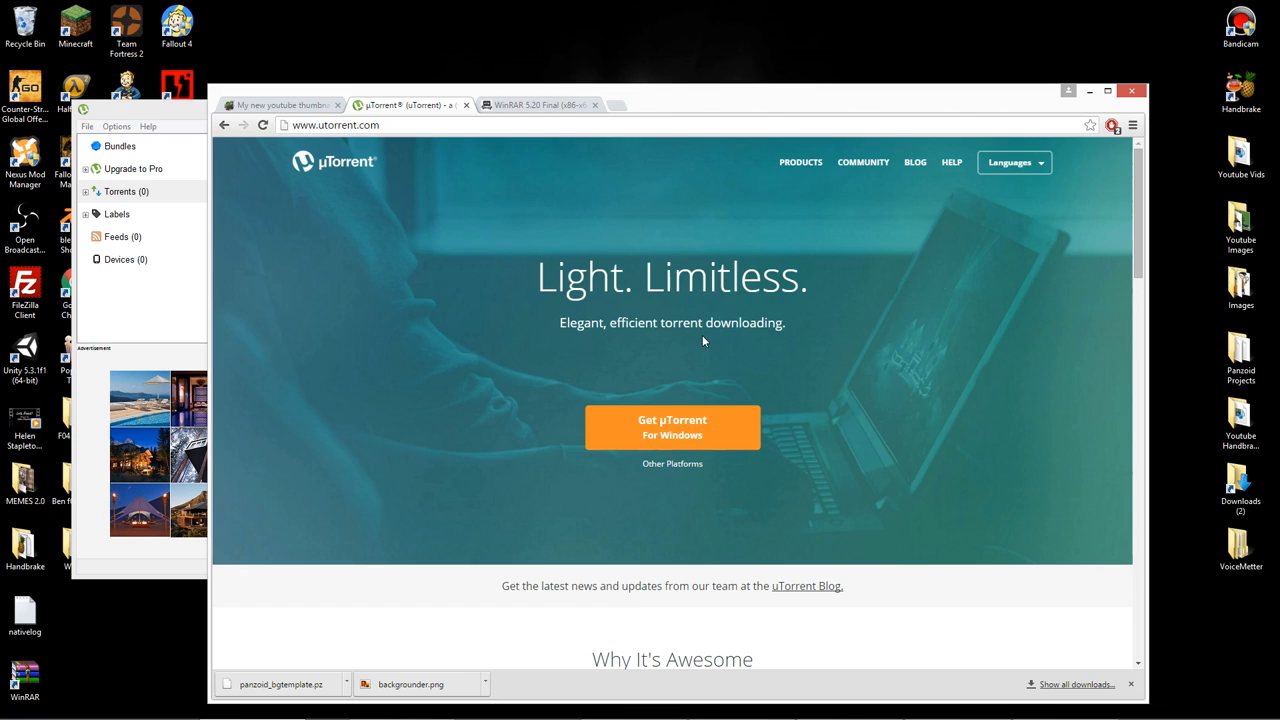
{"action": "mouse_move", "coordinate": [704, 340]}
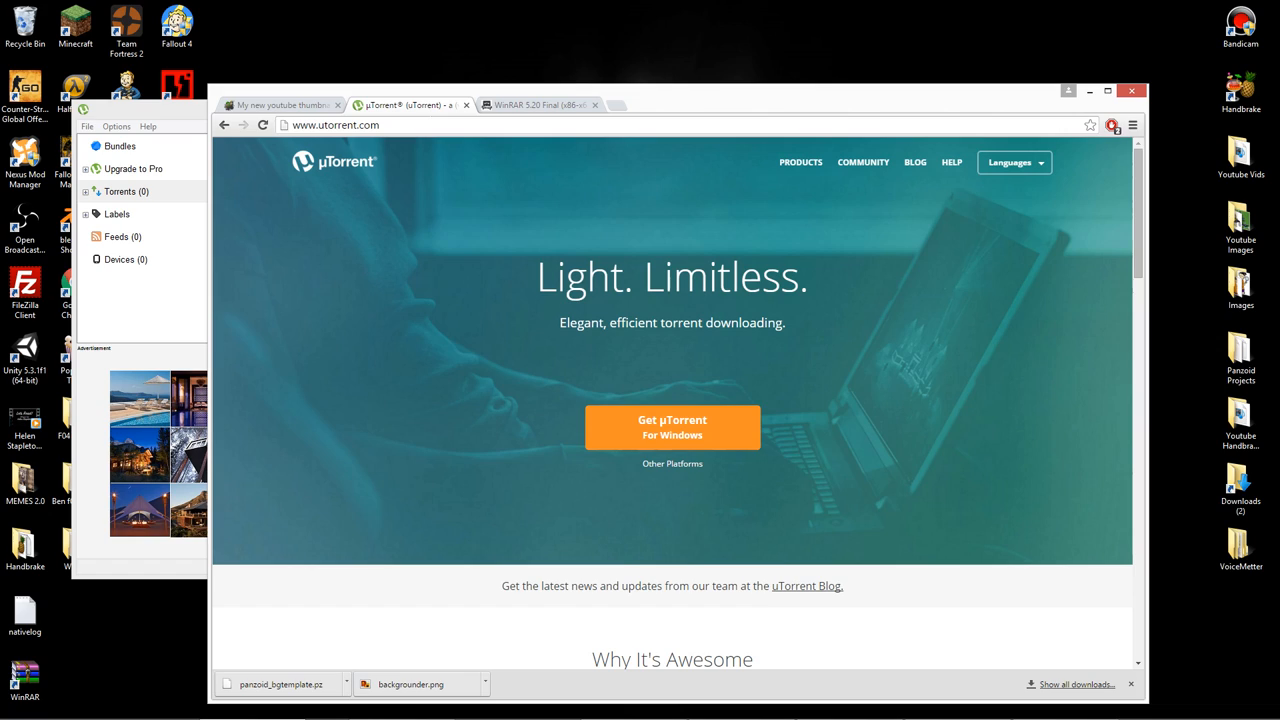
{"action": "mouse_move", "coordinate": [668, 468]}
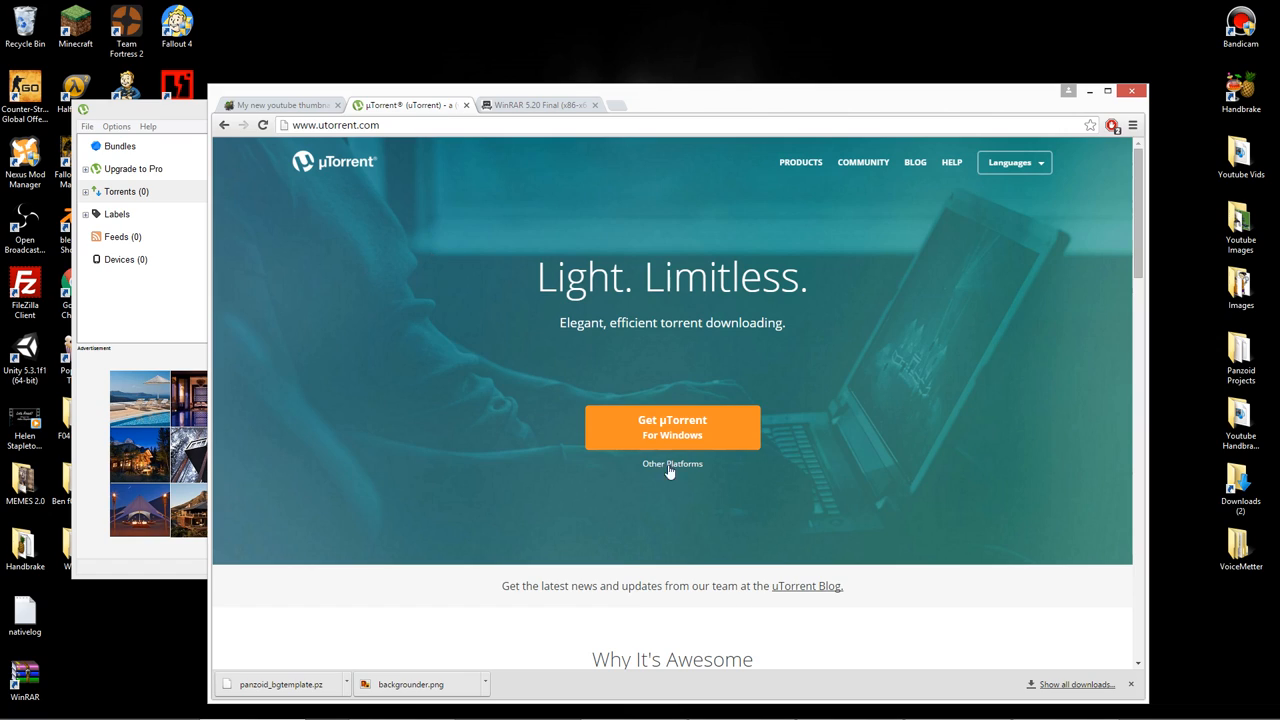
{"action": "mouse_move", "coordinate": [720, 428]}
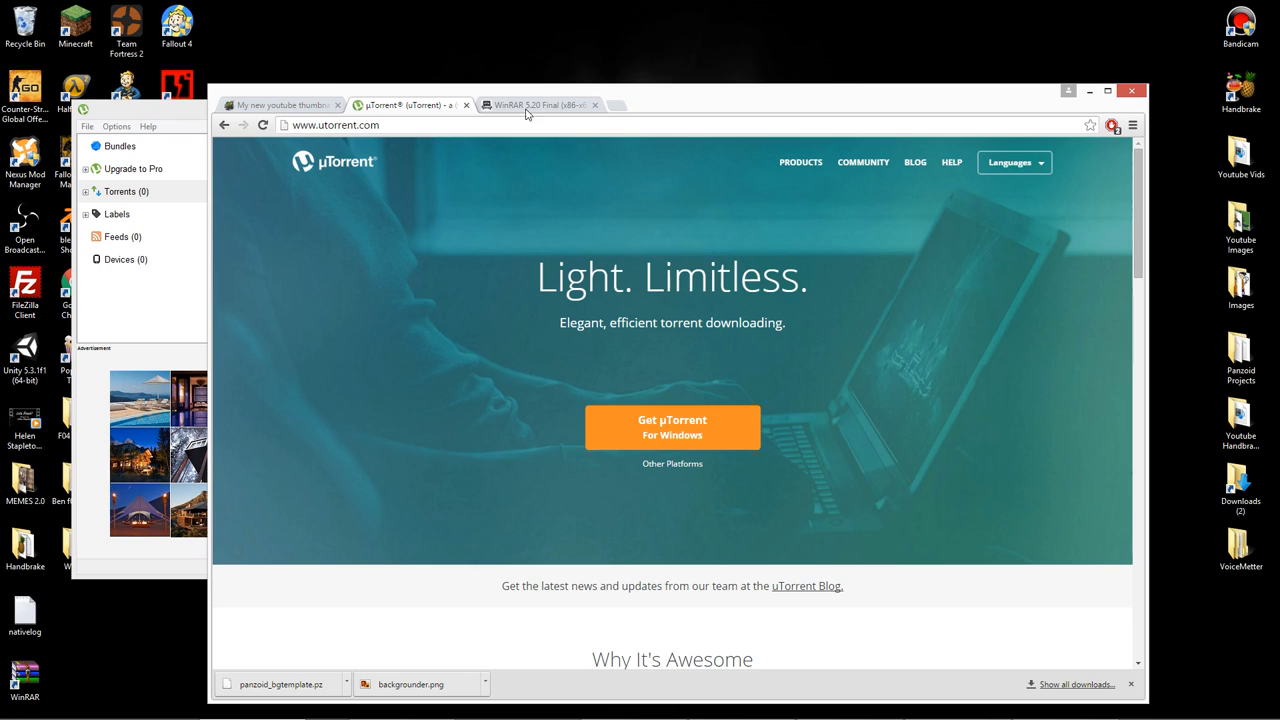
Send the WinRAR 5.20 Final torrent's magnet link from Chrome into uTorrent via Launch Application
{"action": "left_click", "coordinate": [540, 104]}
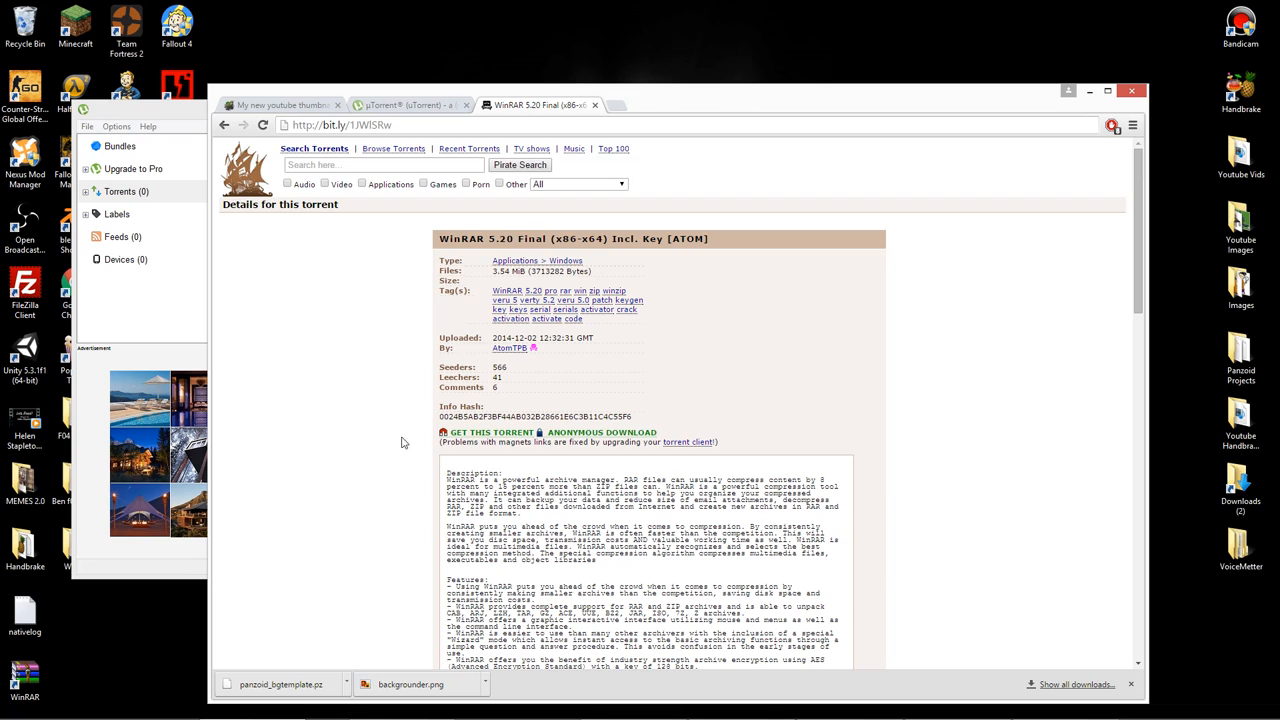
{"action": "mouse_move", "coordinate": [484, 432]}
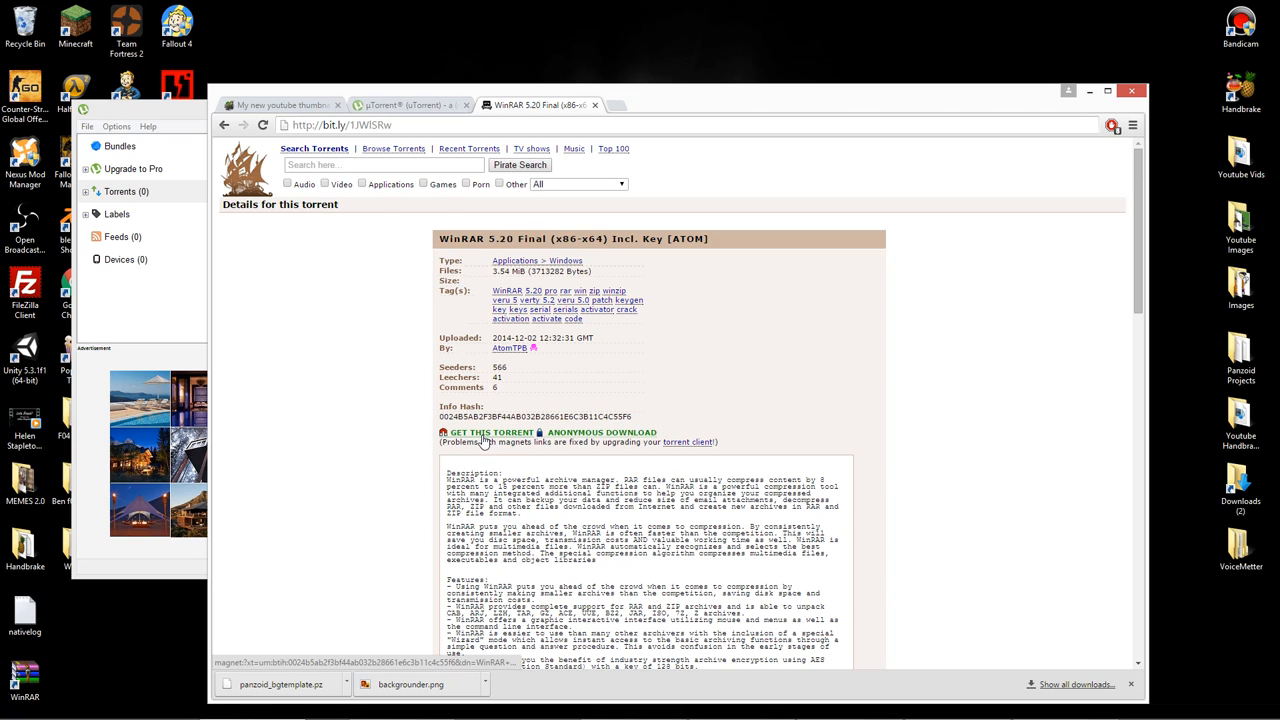
{"action": "left_click", "coordinate": [484, 442]}
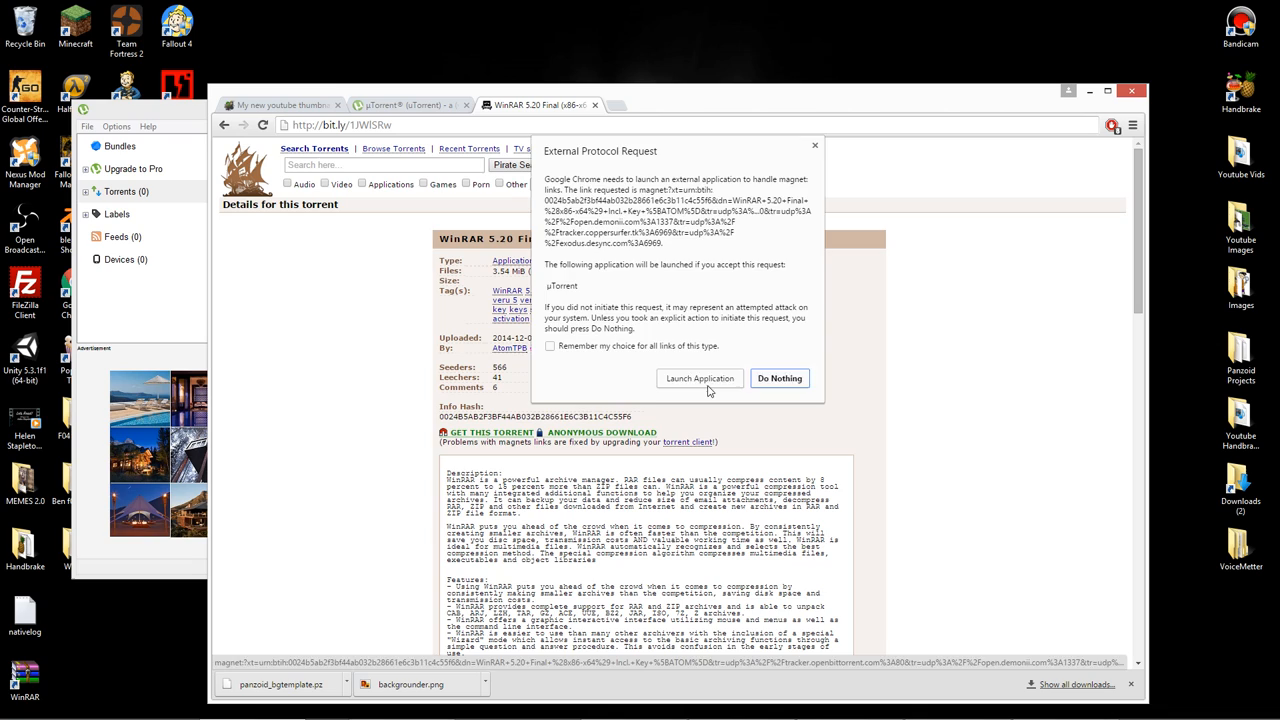
{"action": "left_click", "coordinate": [700, 378]}
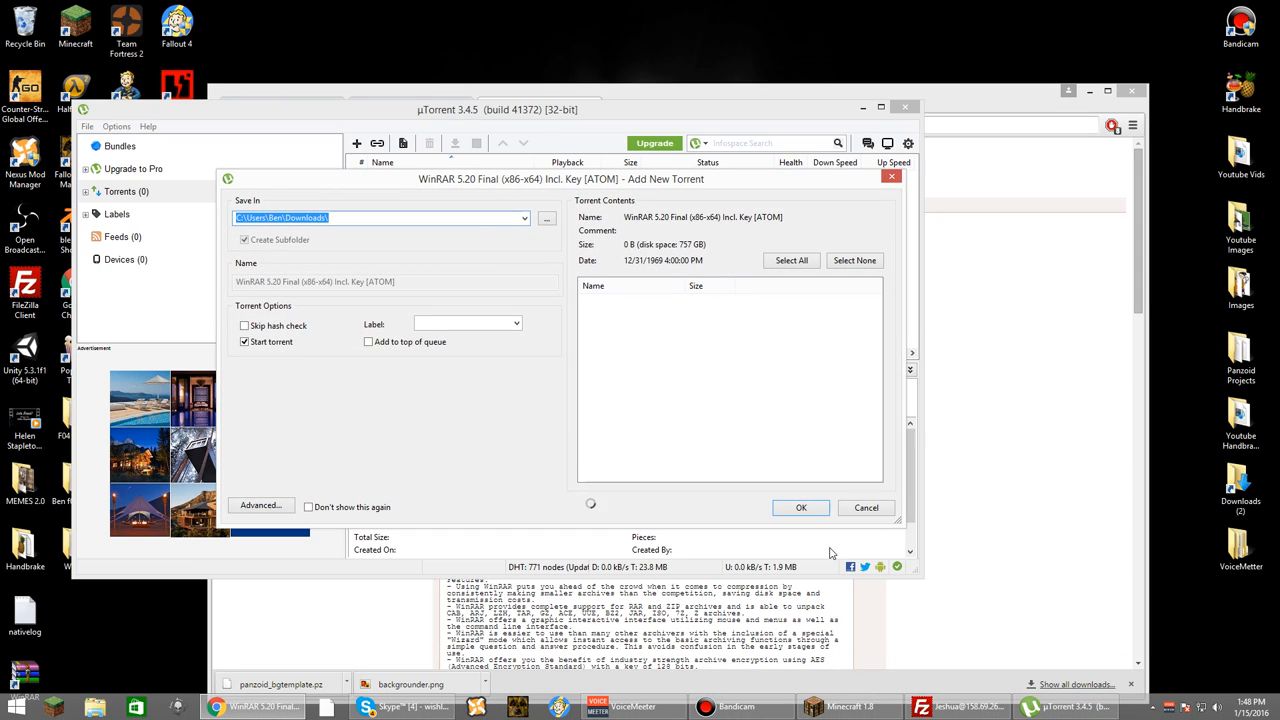
Add the WinRAR 5.20 torrent, let it download to 100% and bring up its actions menu
{"action": "left_click", "coordinate": [800, 508]}
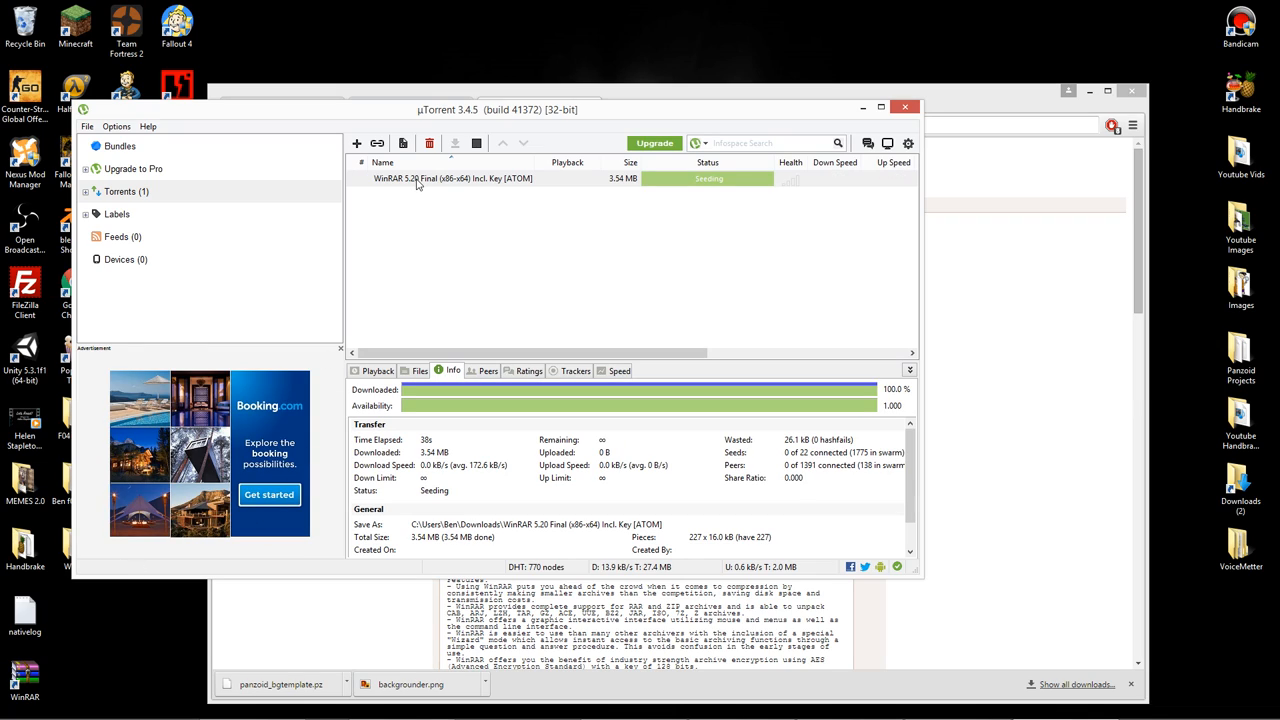
{"action": "right_click", "coordinate": [452, 178]}
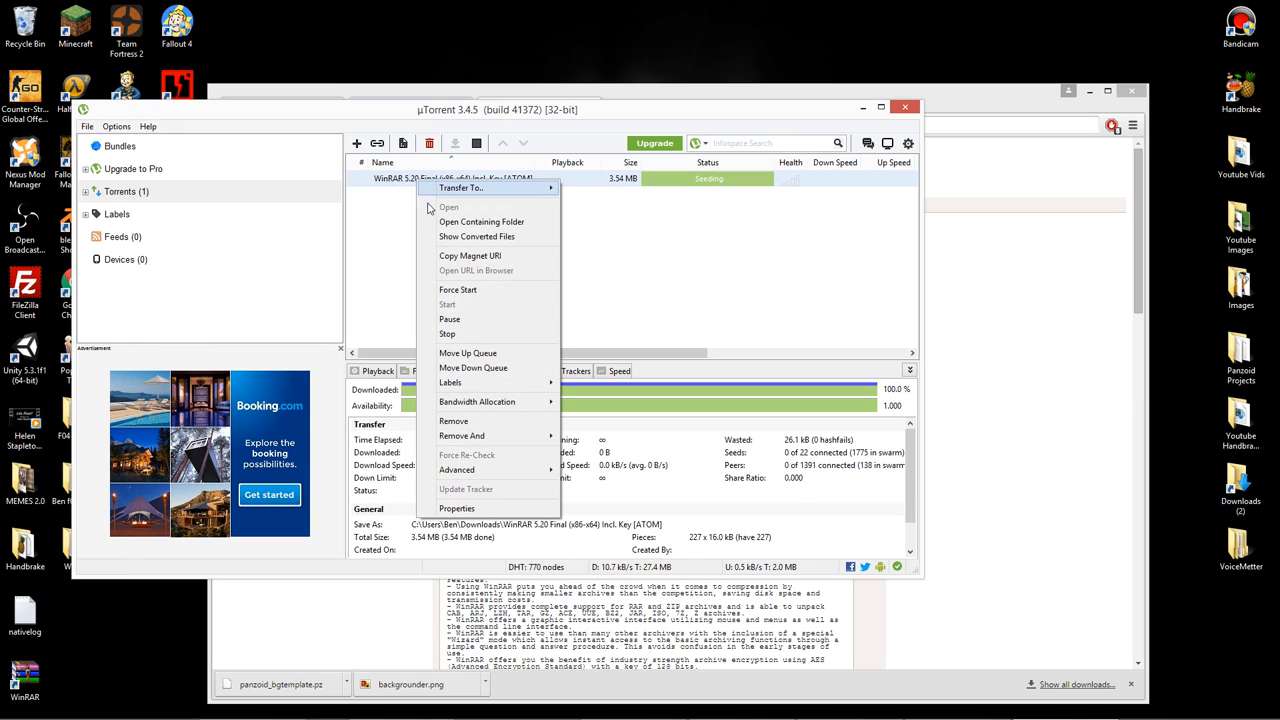
Open the containing folder, look over the package contents and enter the 64-Bit (x64) folder
{"action": "left_click", "coordinate": [480, 220]}
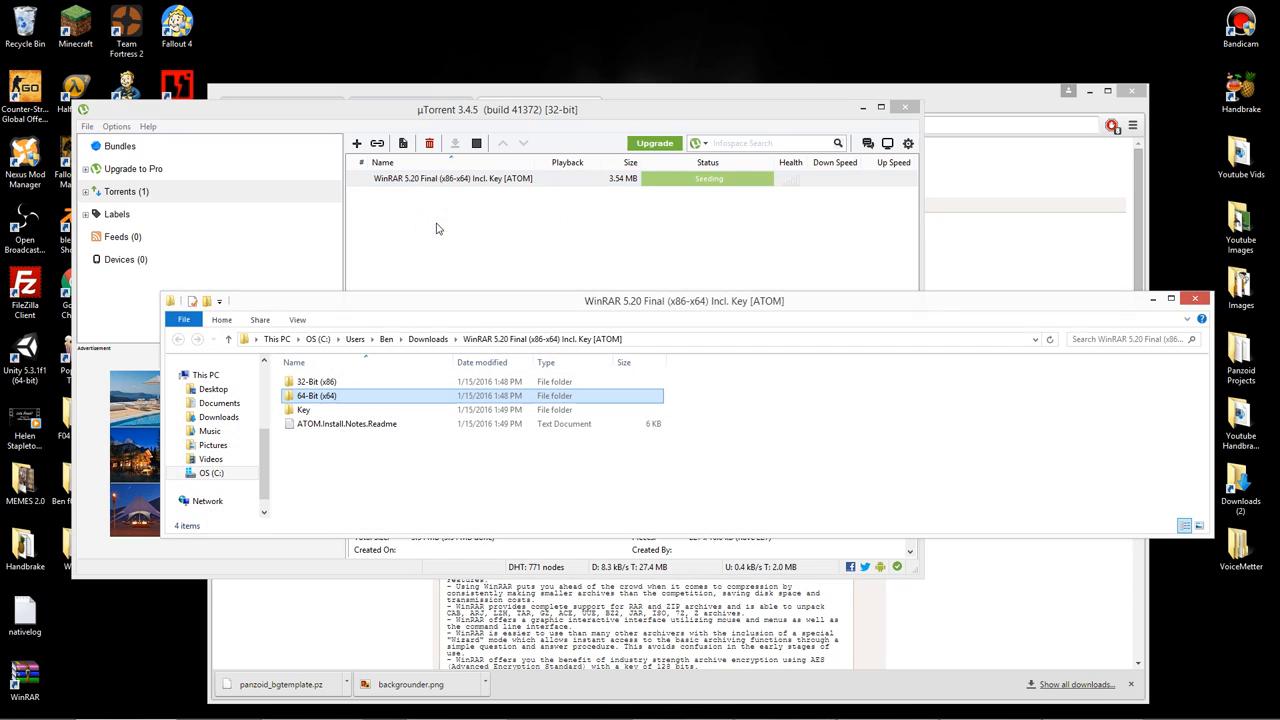
{"action": "left_click", "coordinate": [316, 380]}
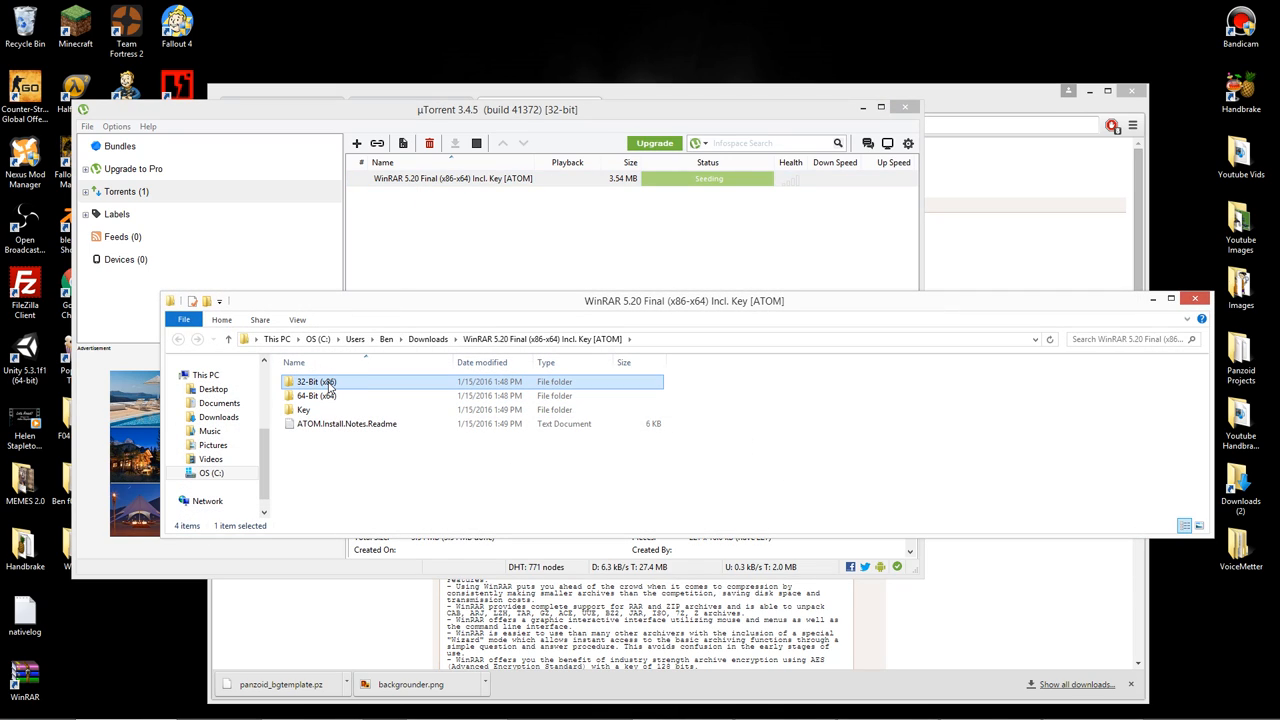
{"action": "left_click", "coordinate": [348, 424]}
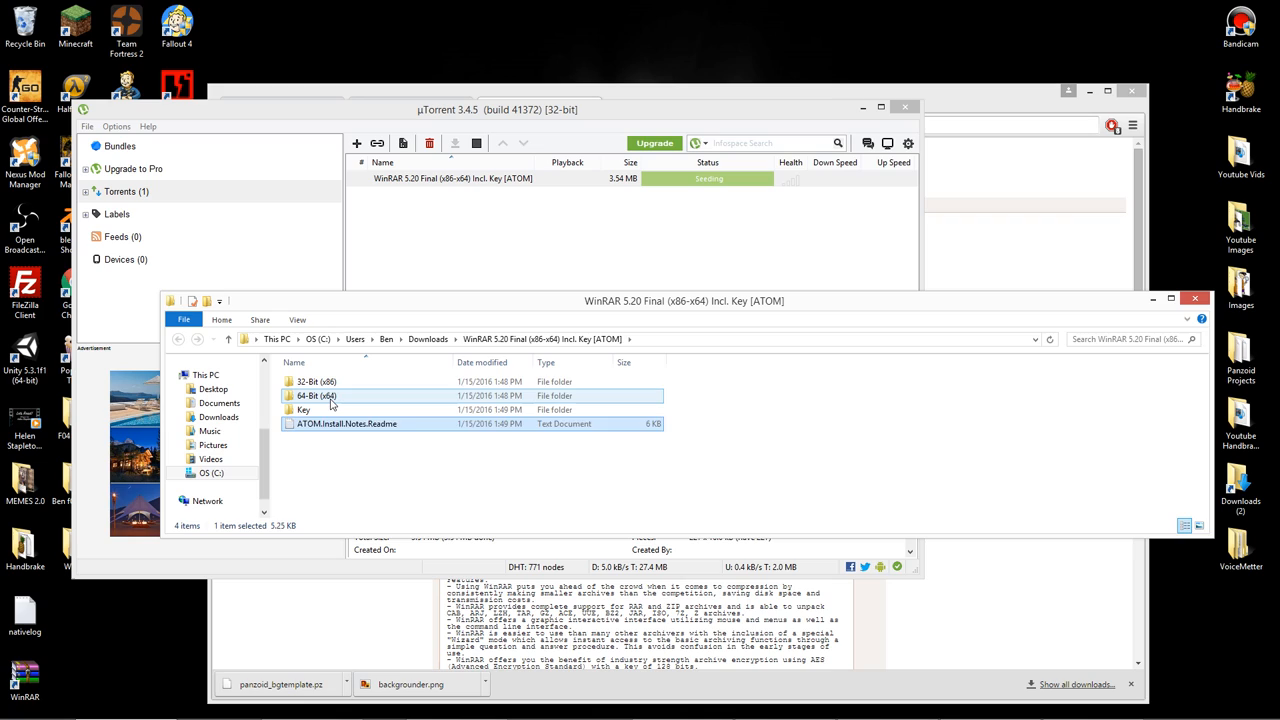
{"action": "left_click", "coordinate": [316, 380]}
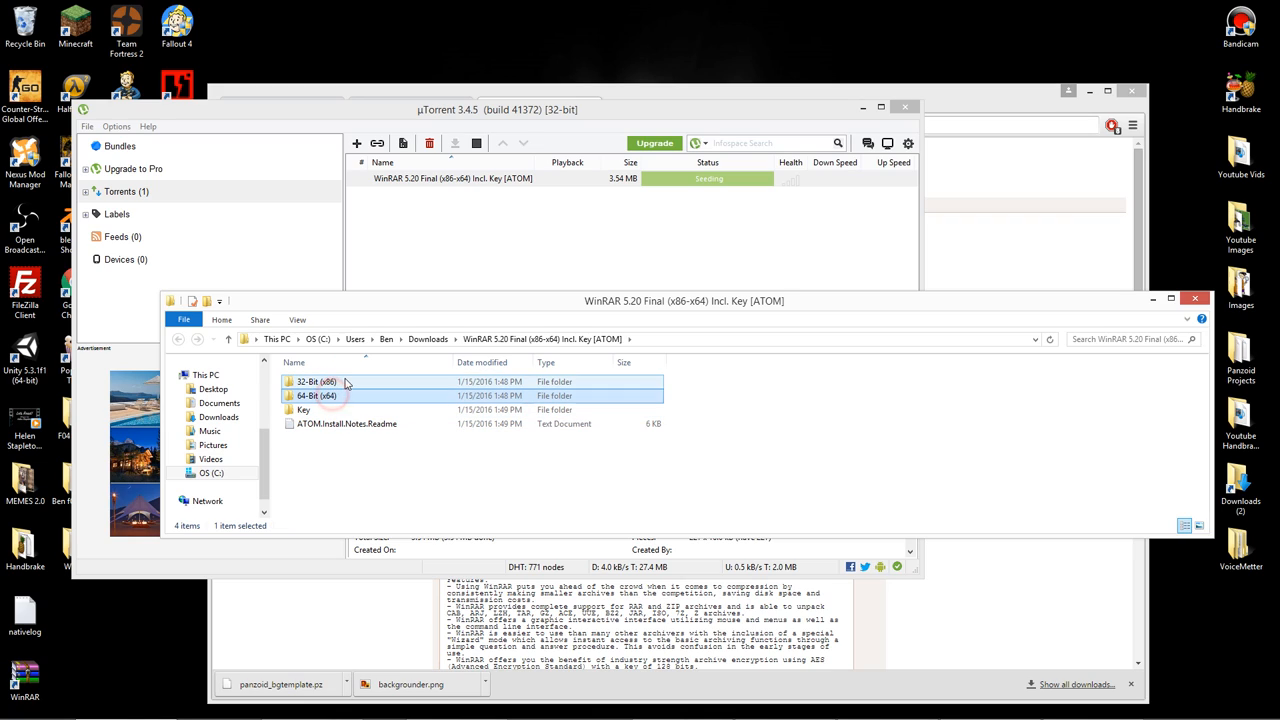
{"action": "left_click", "coordinate": [350, 396]}
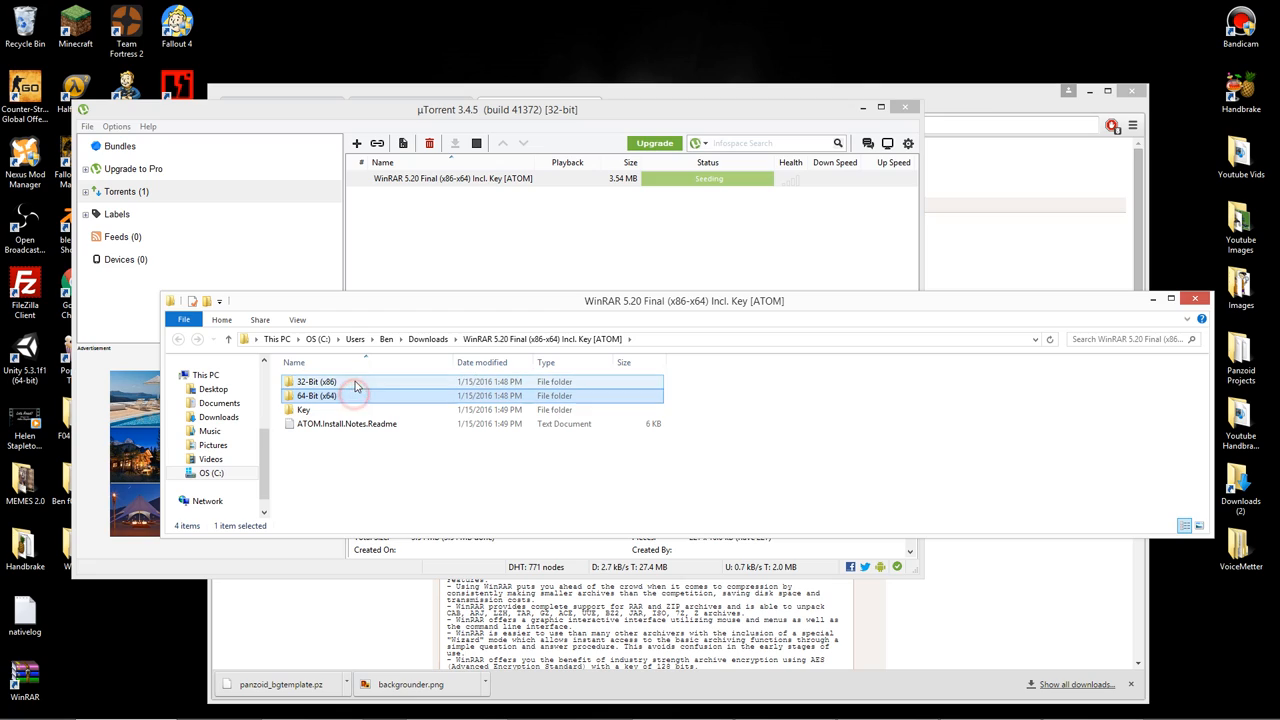
{"action": "left_click", "coordinate": [350, 396]}
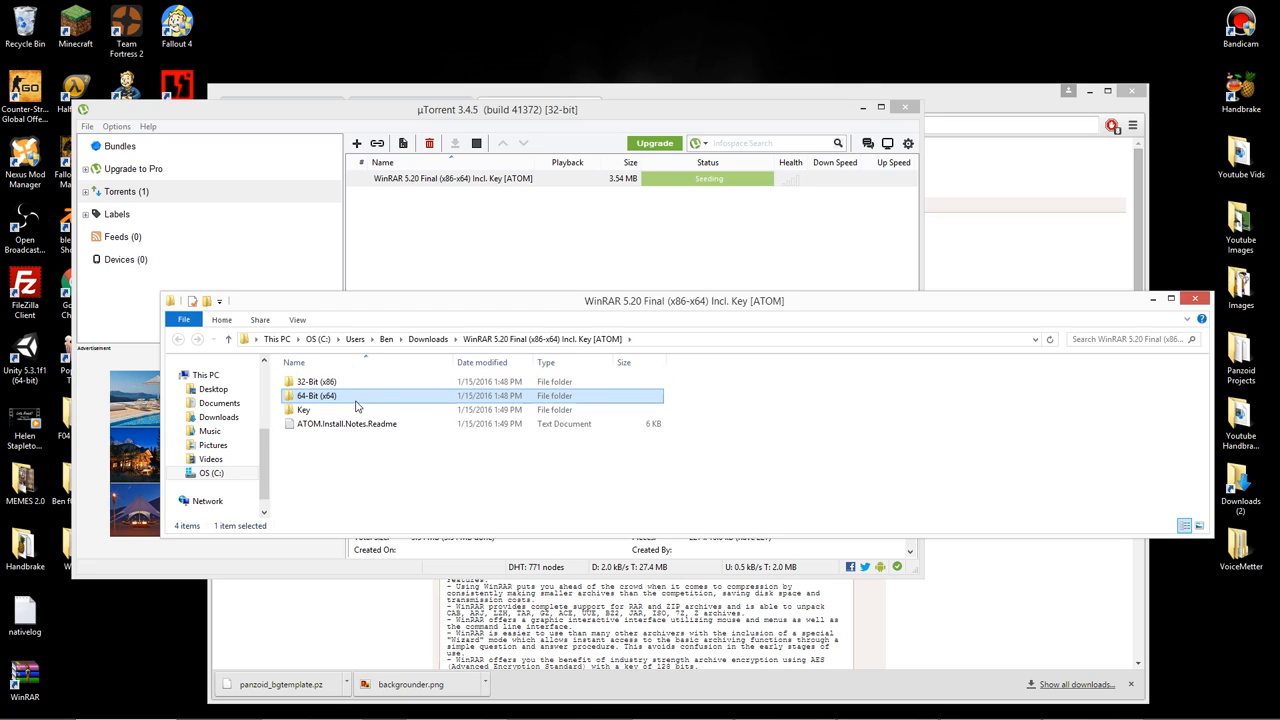
{"action": "double_click", "coordinate": [316, 396]}
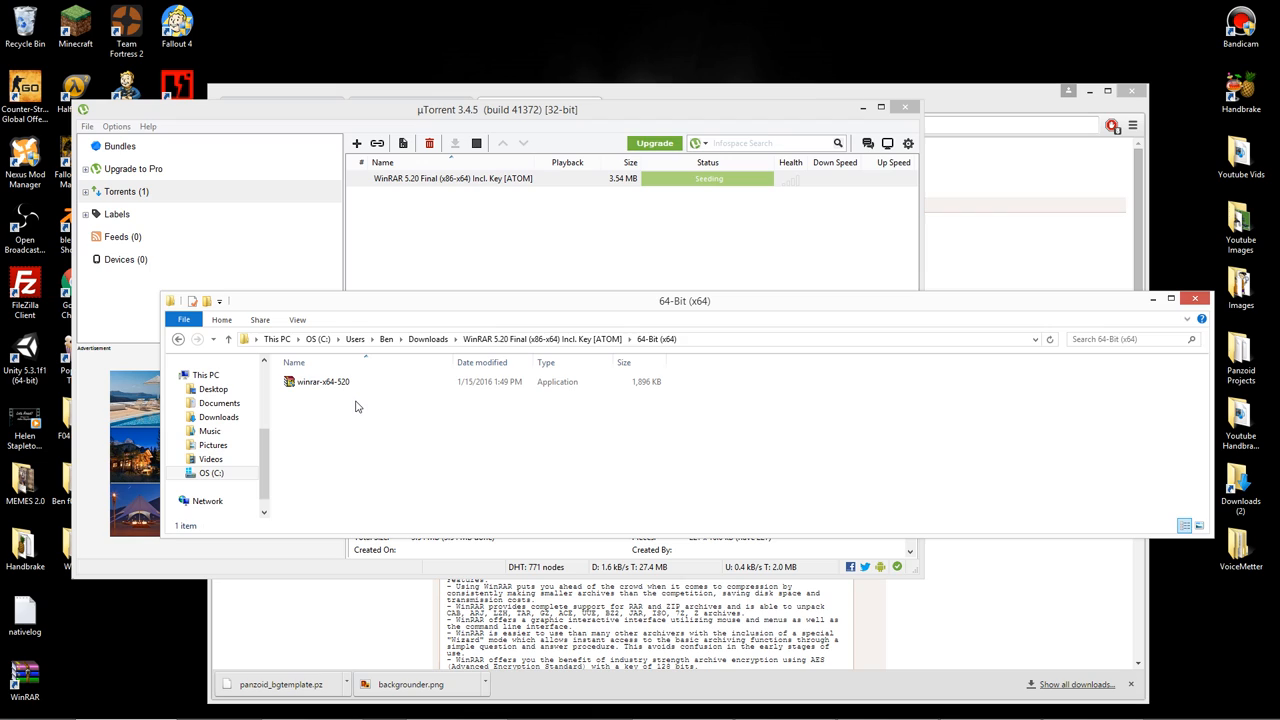
Run winrar-x64-520 and create a Winrar folder on the desktop as the install destination
{"action": "double_click", "coordinate": [322, 380]}
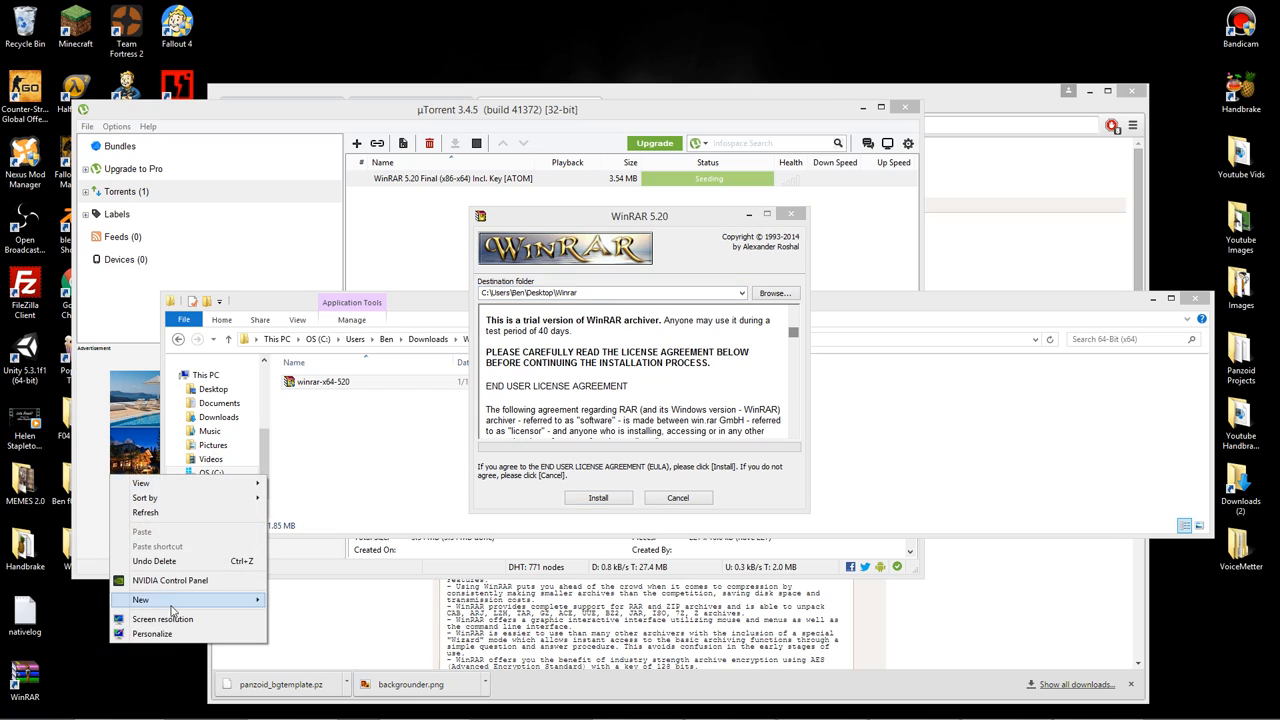
{"action": "left_click", "coordinate": [140, 600]}
{"action": "type", "text": "winrar"}
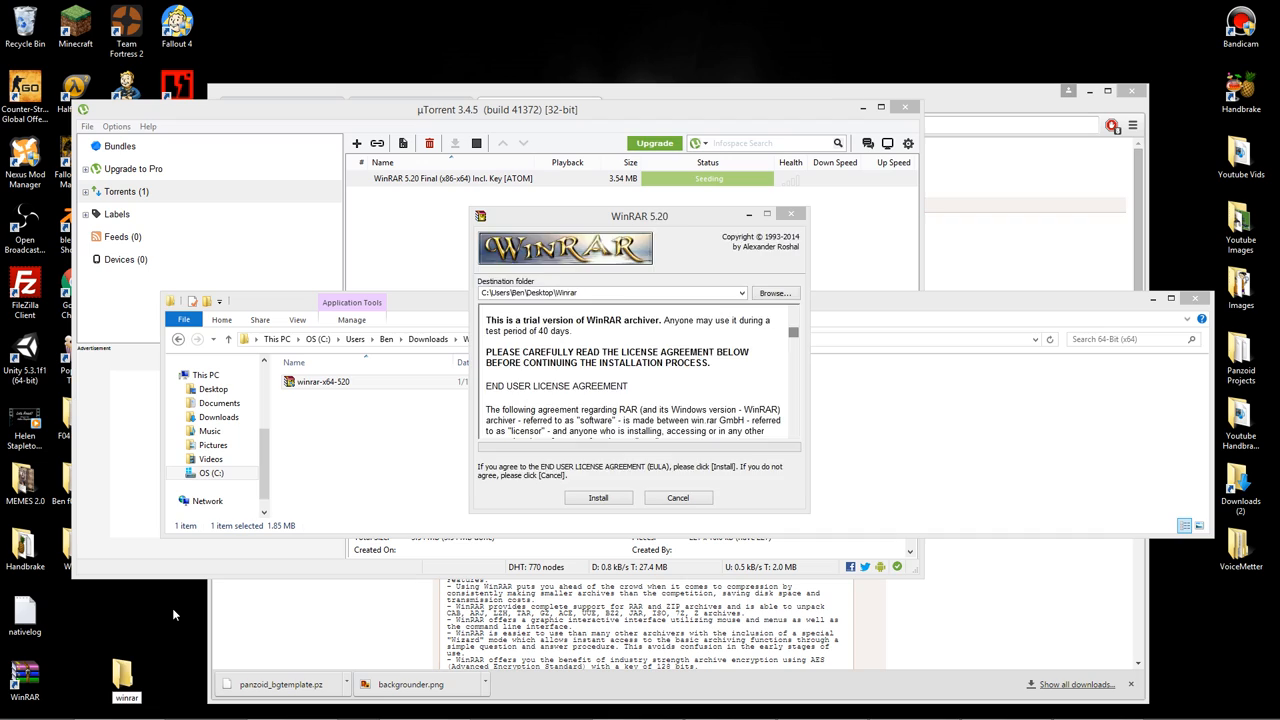
{"action": "left_click", "coordinate": [598, 496]}
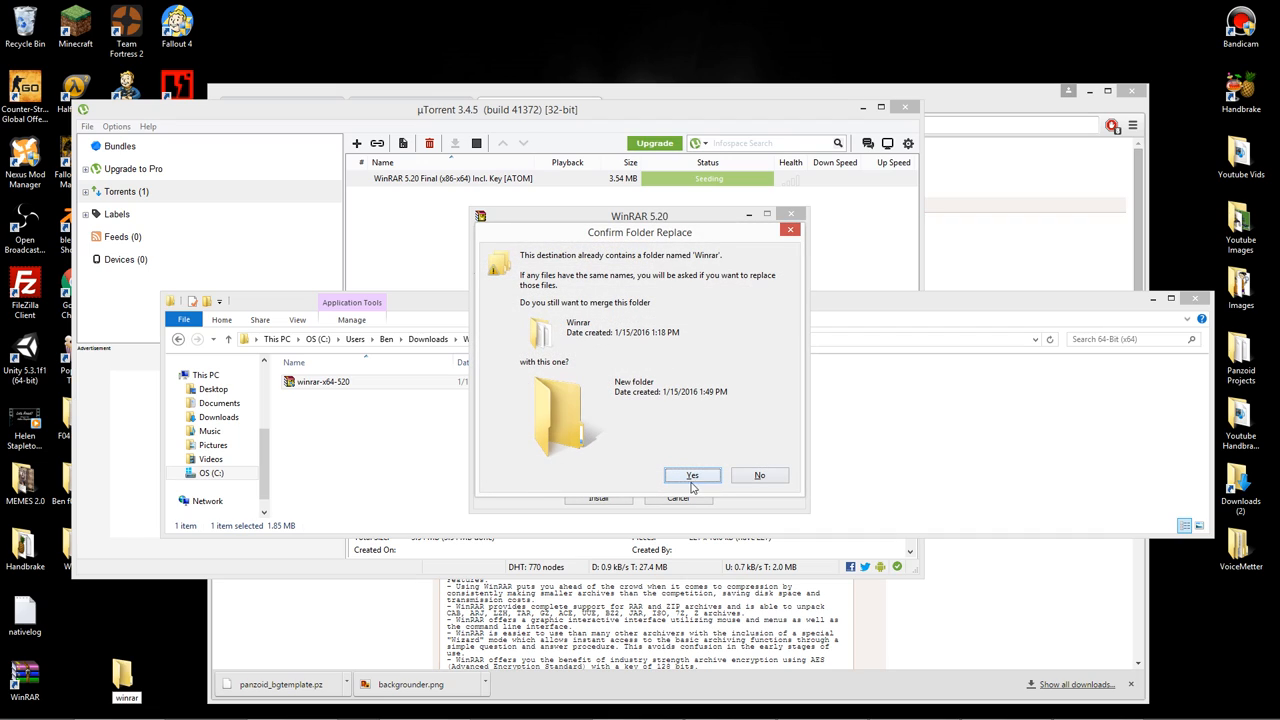
{"action": "left_click", "coordinate": [692, 476]}
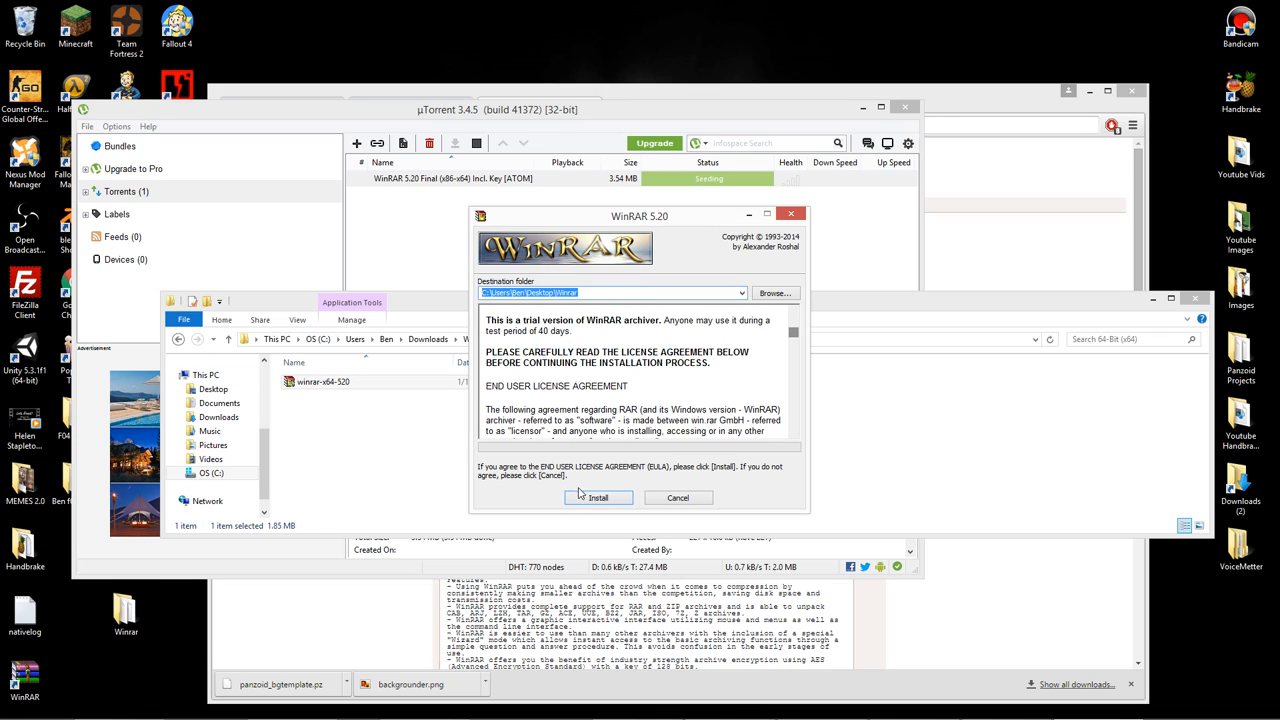
Install WinRAR into the desktop Winrar folder with default settings and finish setup
{"action": "left_click", "coordinate": [596, 496]}
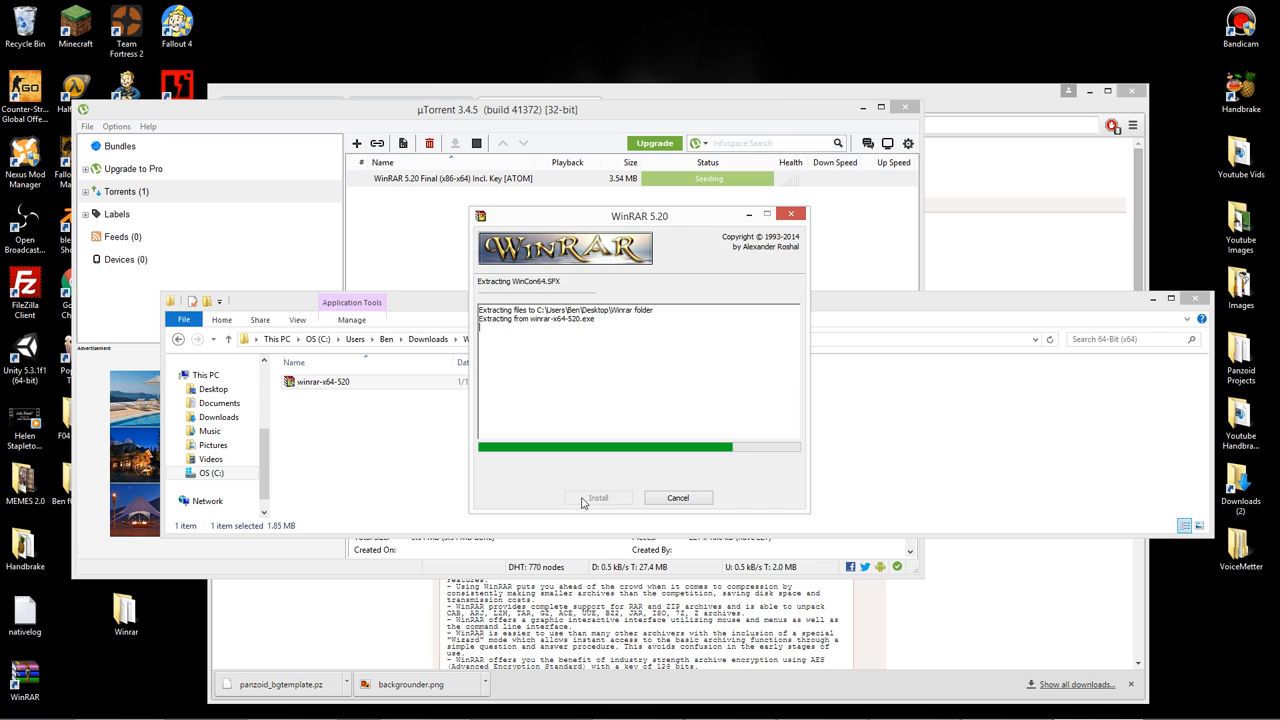
{"action": "left_click", "coordinate": [596, 496]}
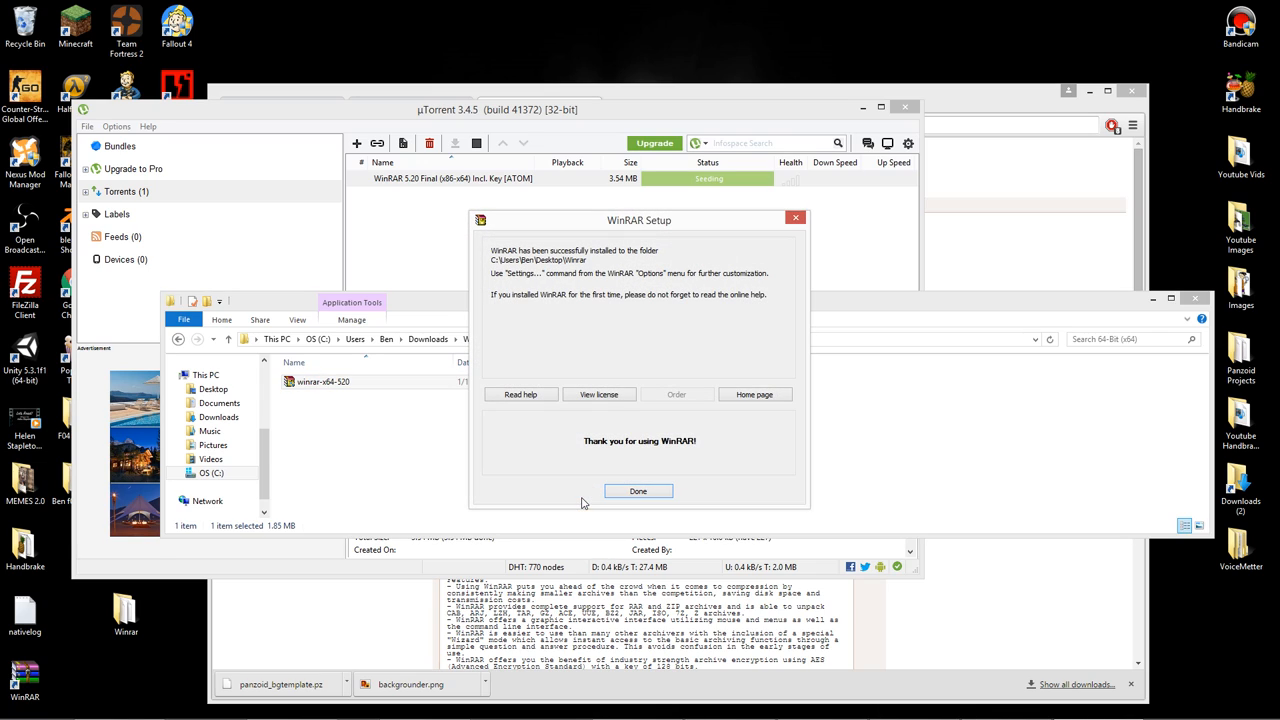
{"action": "left_click", "coordinate": [638, 492]}
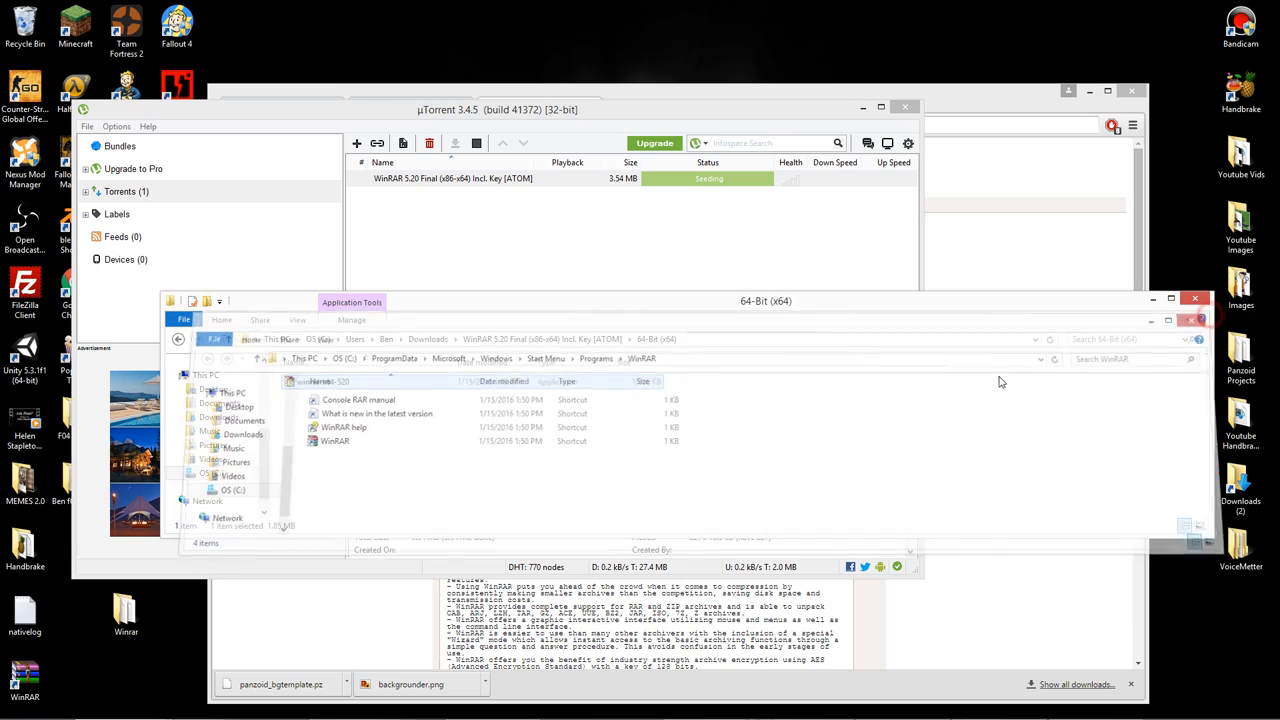
Move rarreg.key from the package's Key folder into the desktop Winrar folder, replacing the existing file
{"action": "left_click", "coordinate": [178, 340]}
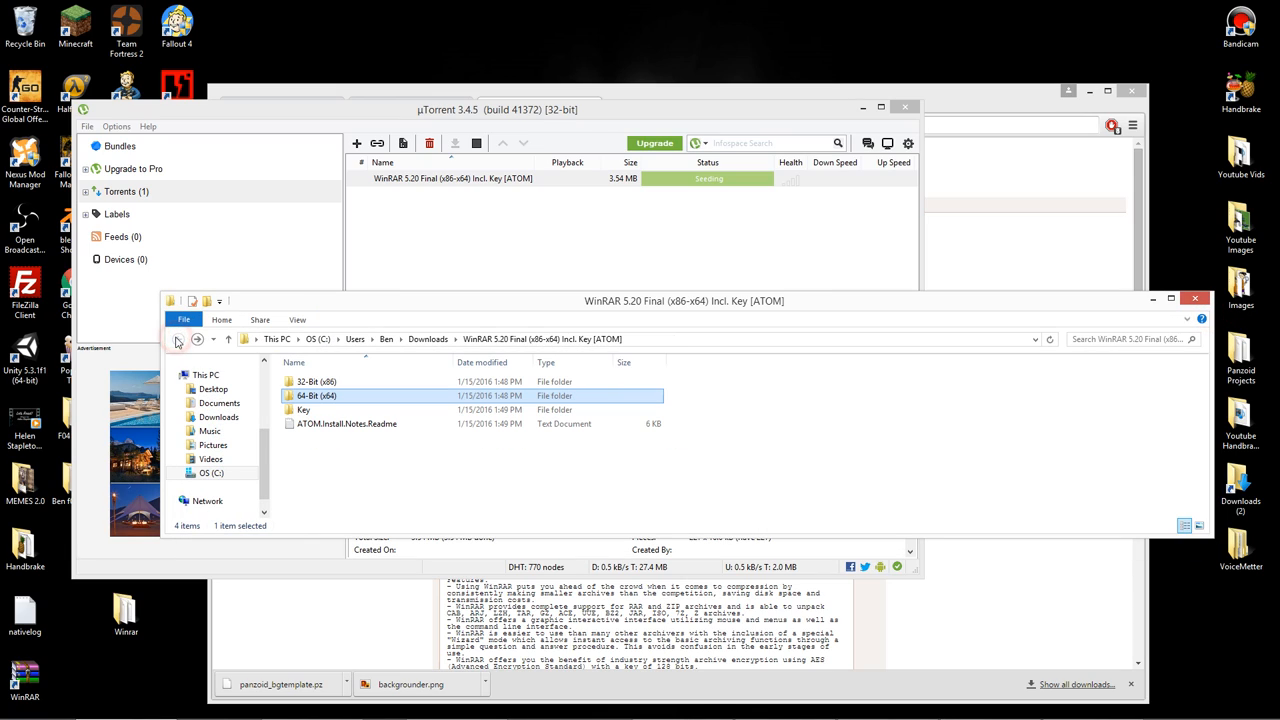
{"action": "left_click", "coordinate": [304, 408]}
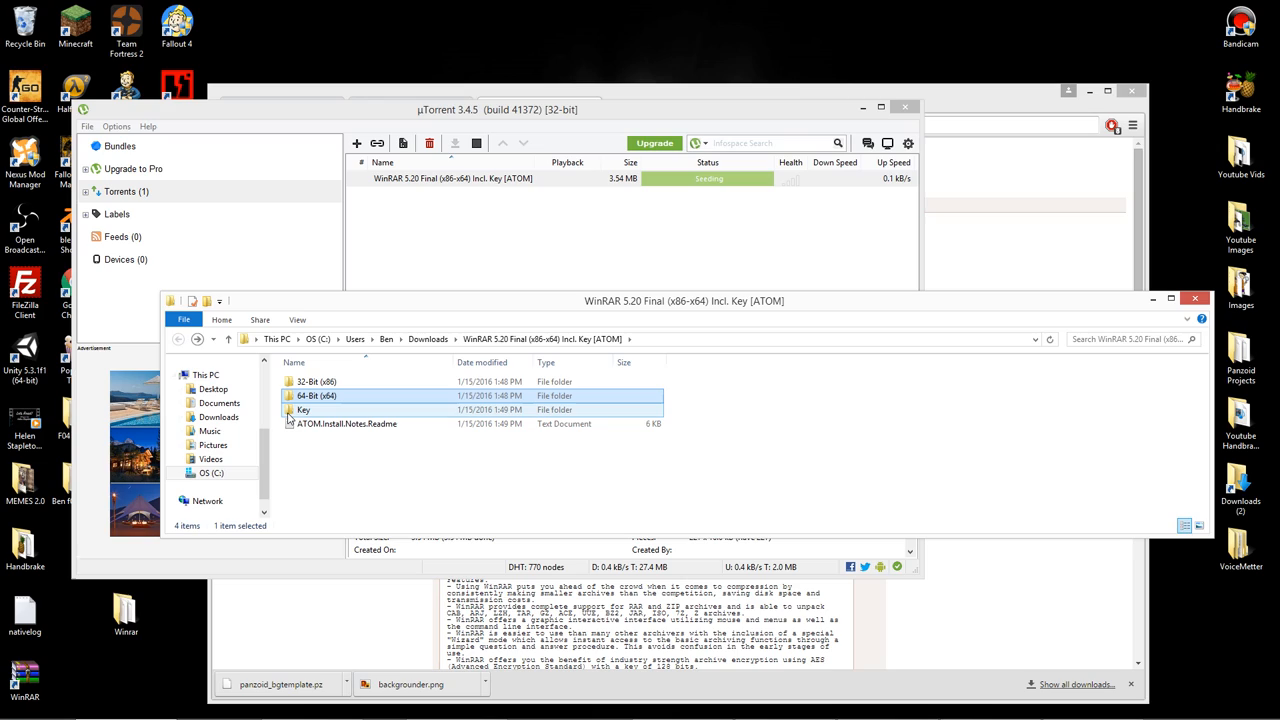
{"action": "mouse_move", "coordinate": [340, 410]}
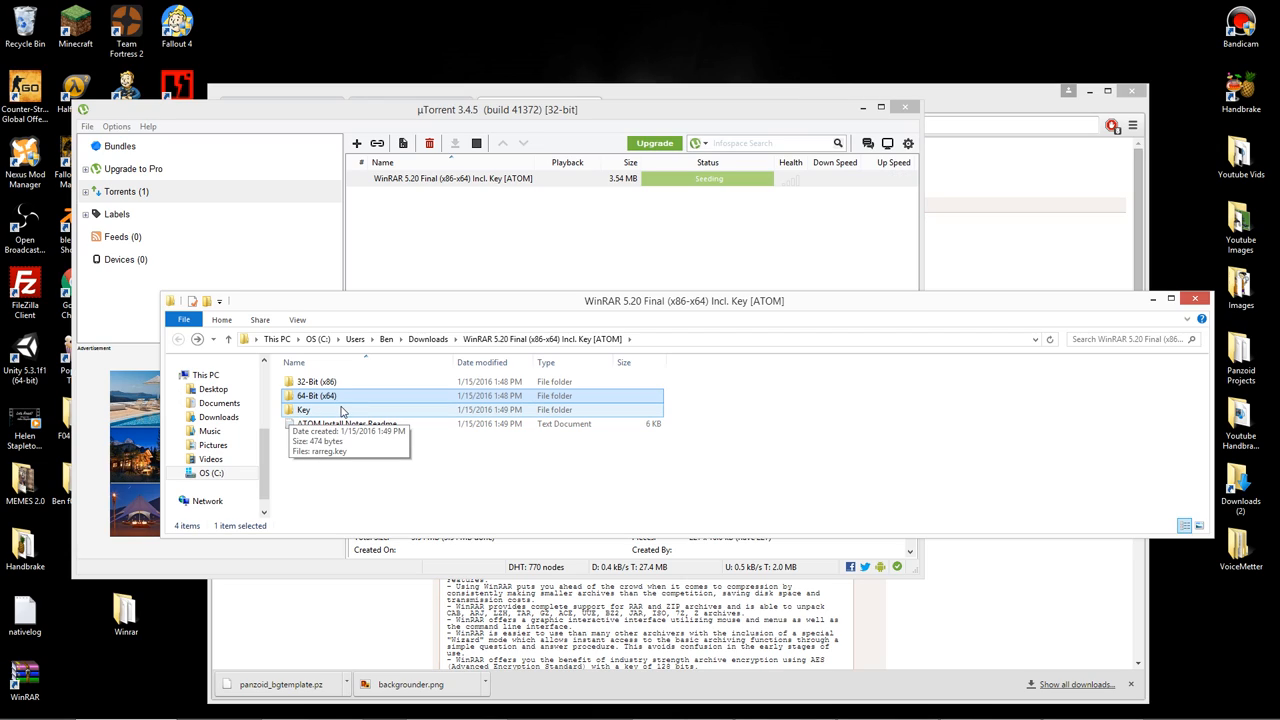
{"action": "double_click", "coordinate": [304, 410]}
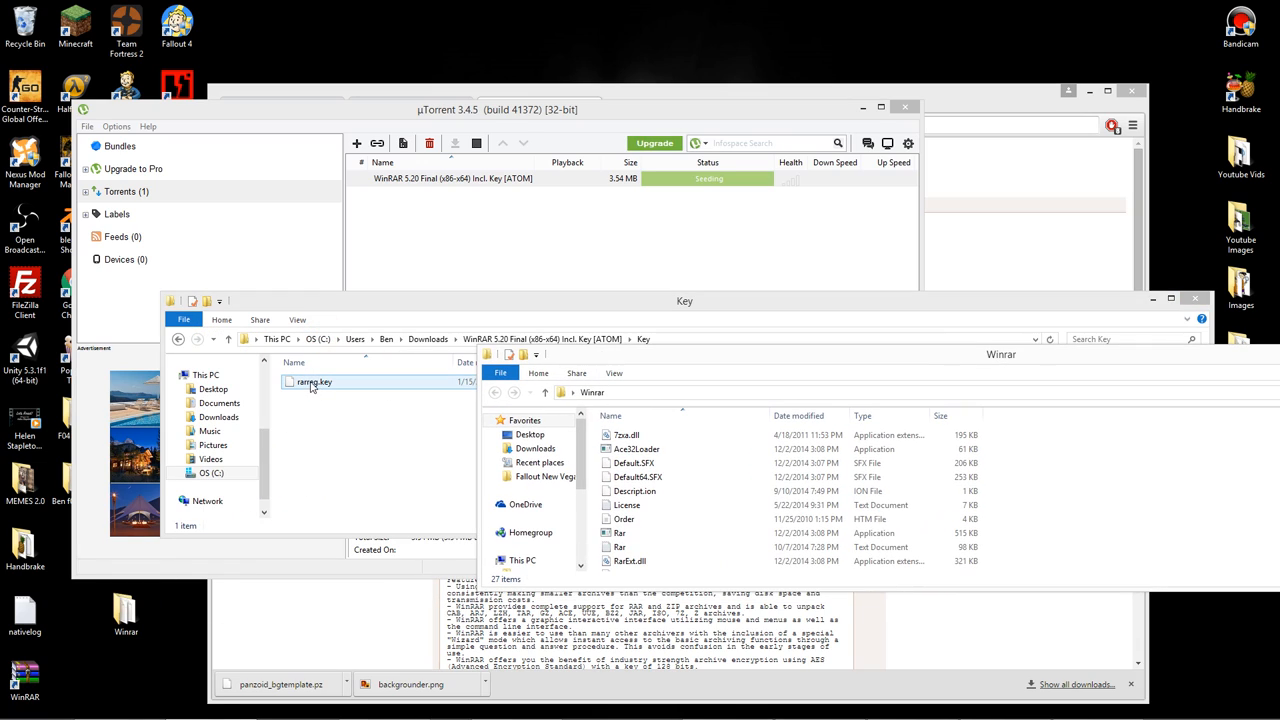
{"action": "left_click_drag", "start_coordinate": [314, 382], "coordinate": [536, 448]}
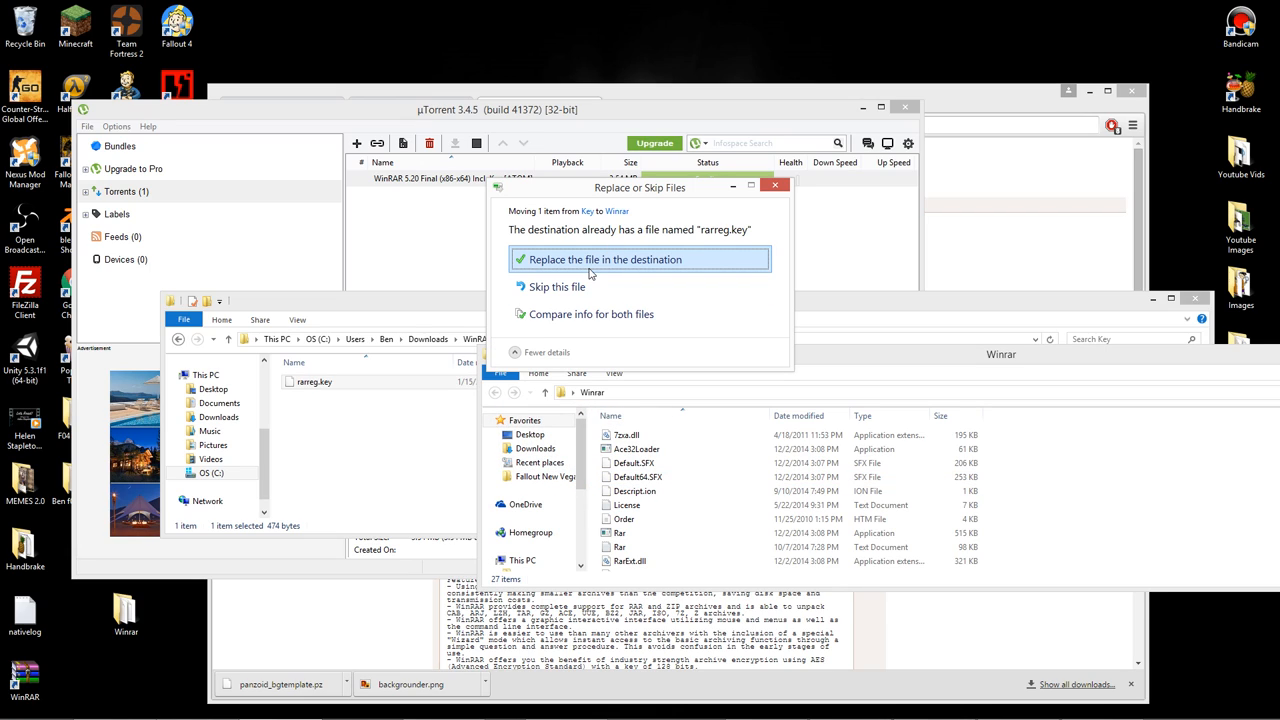
{"action": "left_click", "coordinate": [640, 260]}
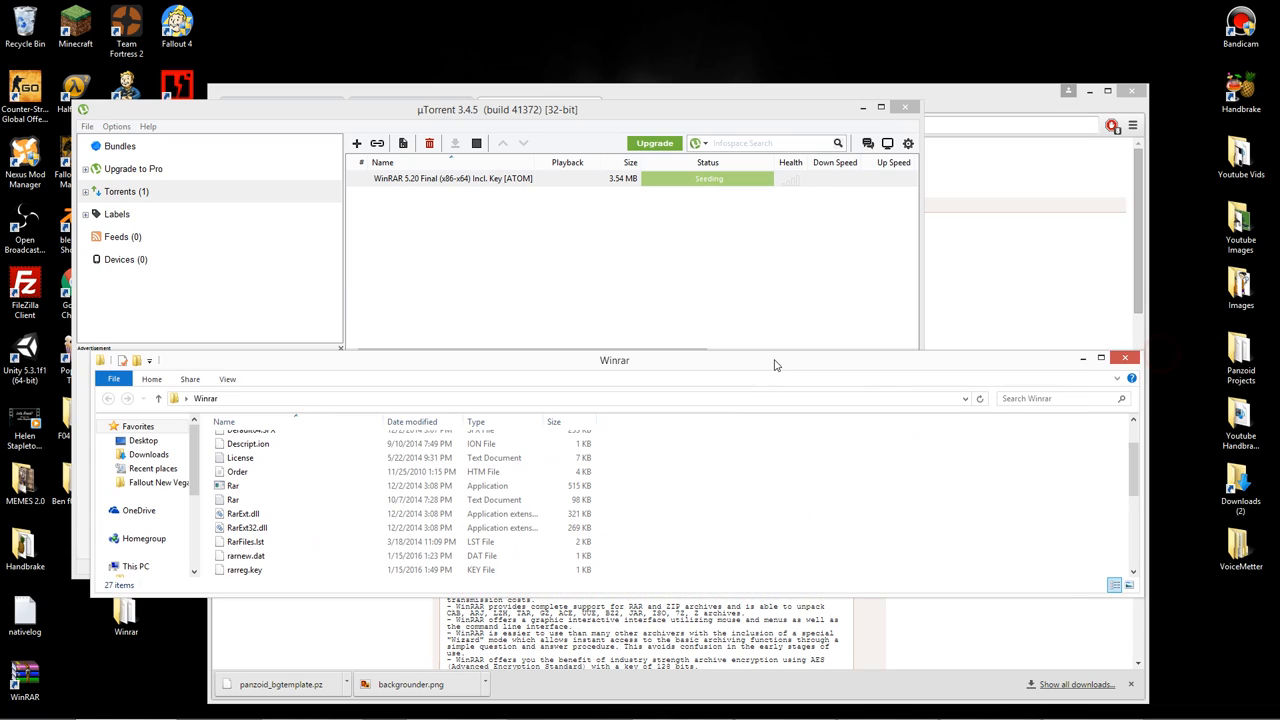
Launch the WinRAR application from the desktop Winrar folder
{"action": "scroll", "scroll_direction": "down", "scroll_amount": 3}
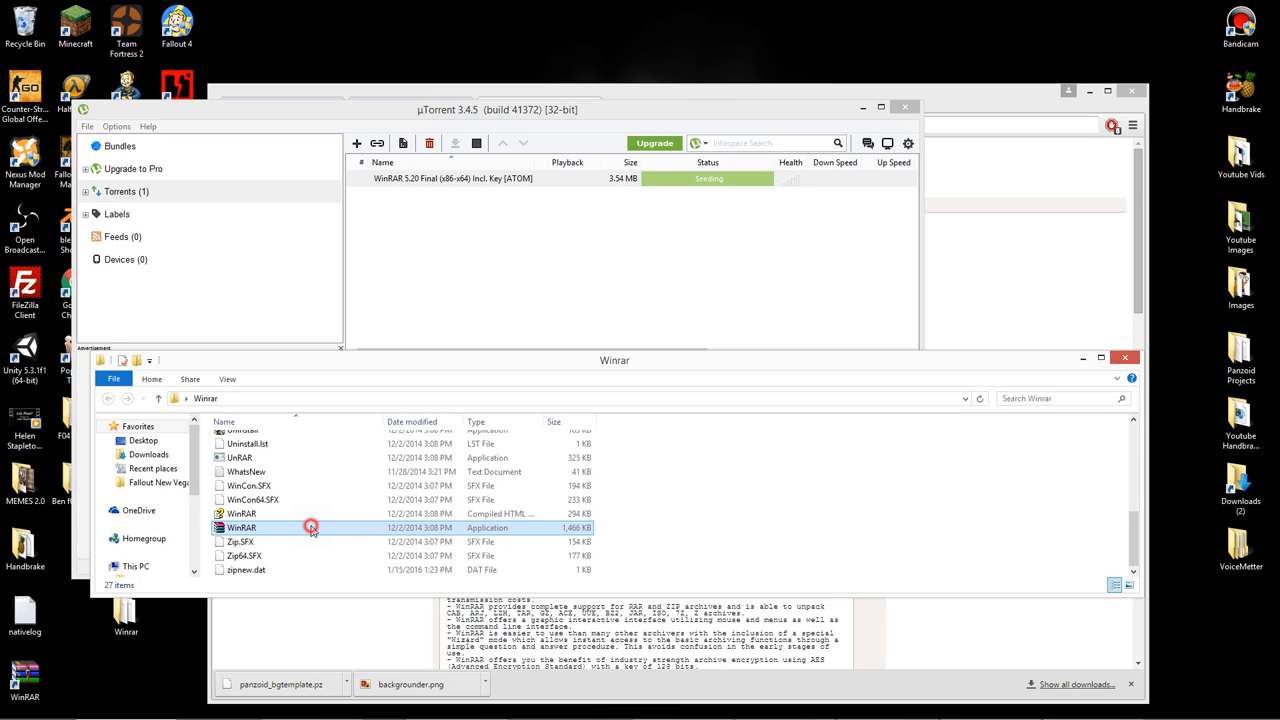
{"action": "double_click", "coordinate": [240, 528]}
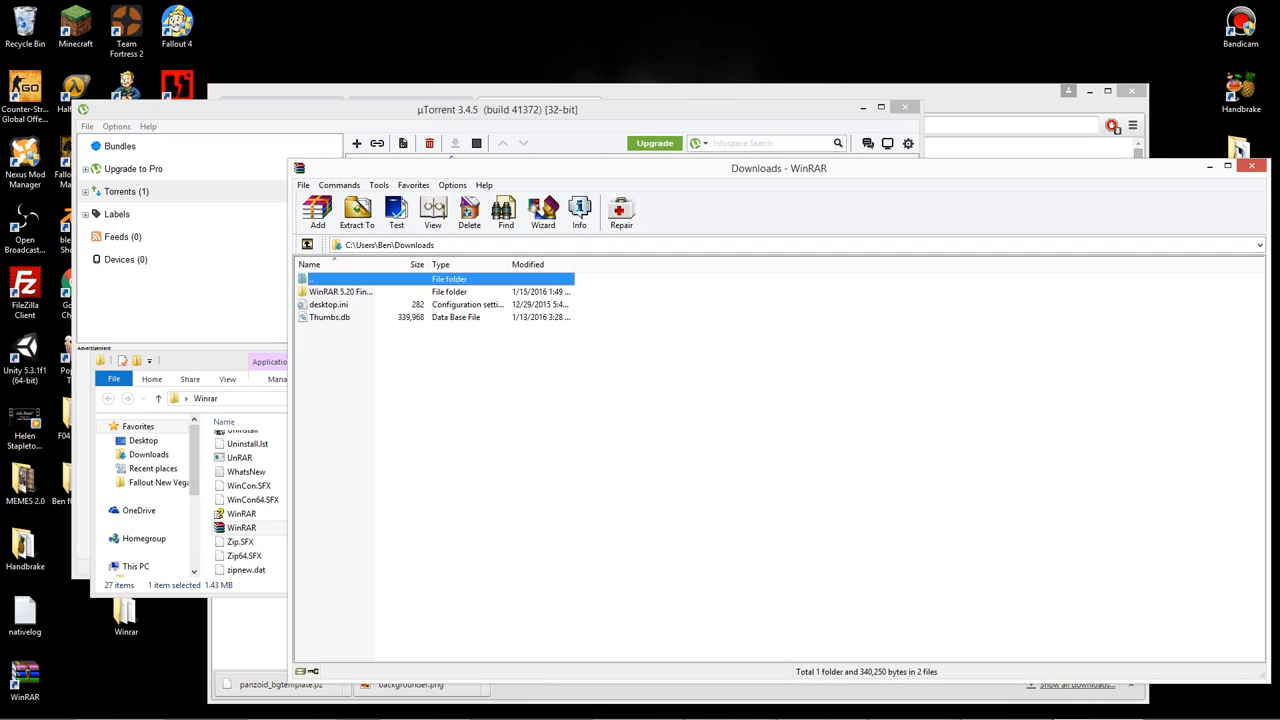